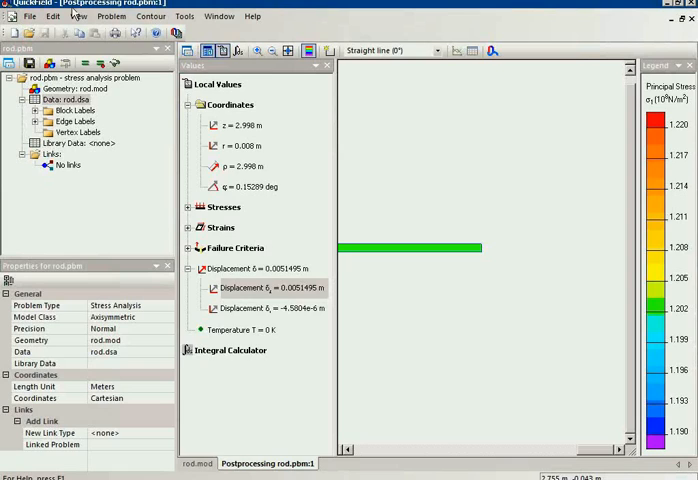
Step: Create a new problem named 'plate' and continue to its general settings
{"action": "left_click", "coordinate": [197, 461]}
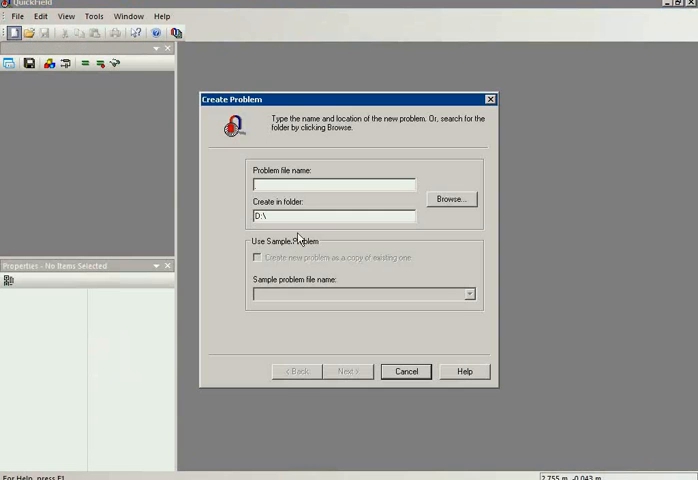
{"action": "type", "text": "pro"}
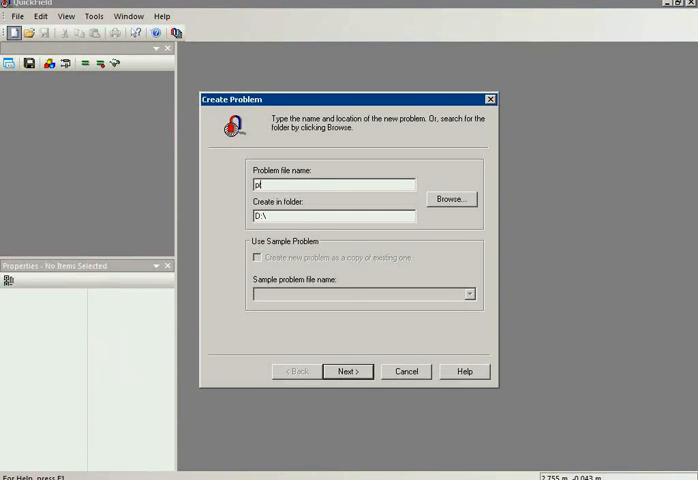
{"action": "type", "text": "plate"}
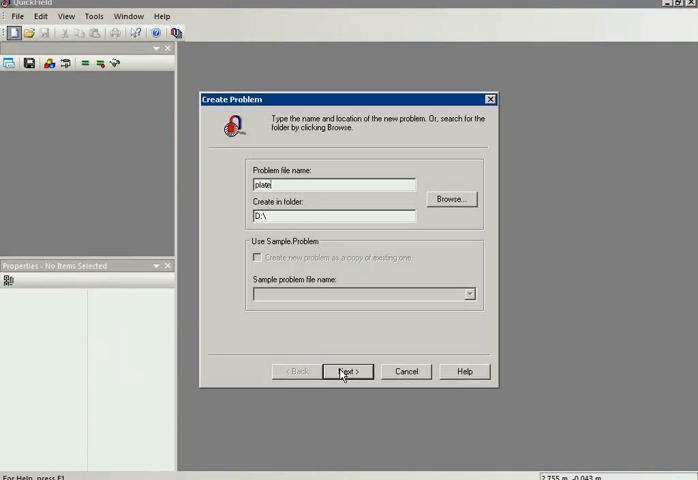
{"action": "left_click", "coordinate": [348, 371]}
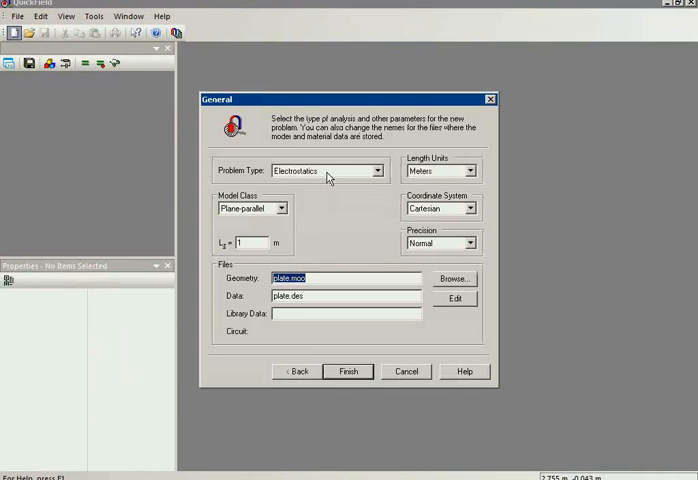
Step: Set the problem type to stress analysis, plane stress, with thickness L_z = 0.005 m
{"action": "left_click", "coordinate": [375, 170]}
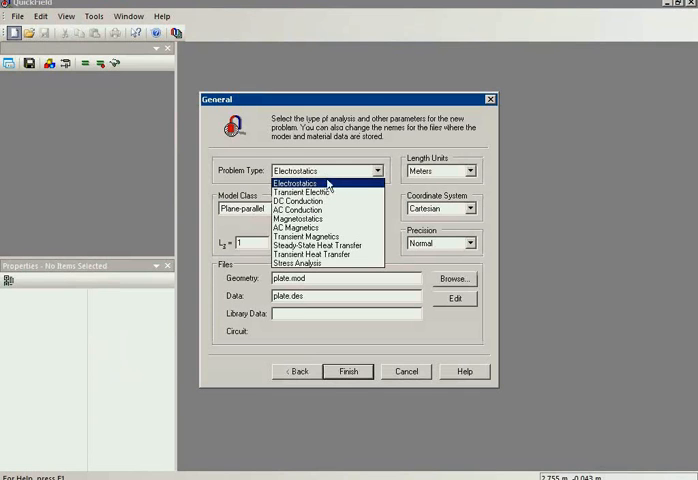
{"action": "left_click", "coordinate": [296, 262]}
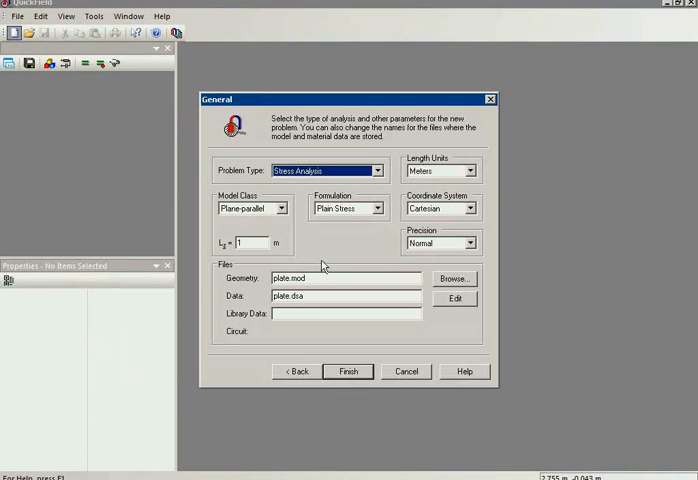
{"action": "mouse_move", "coordinate": [216, 197]}
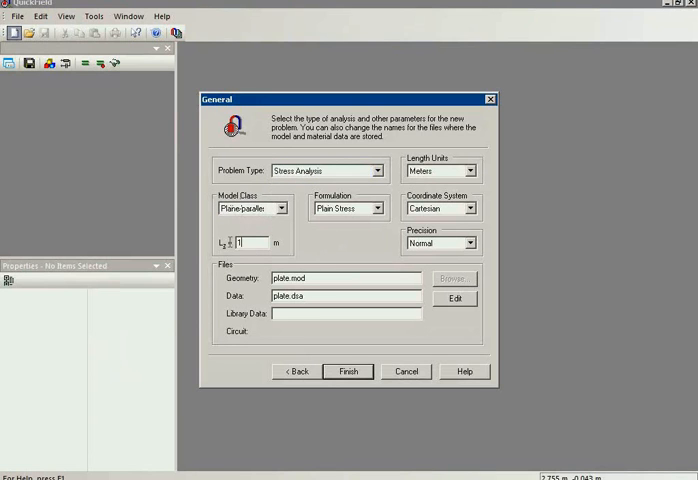
{"action": "type", "text": "0.005"}
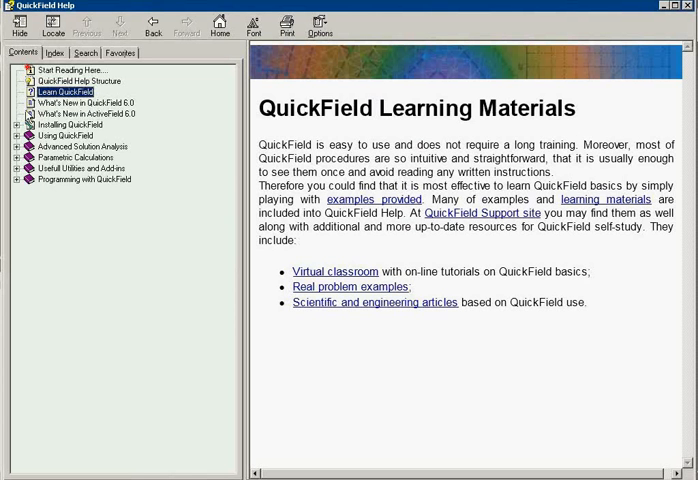
Step: Expand Using QuickField > Theoretical Description > Stress Analysis in the help contents and view a topic
{"action": "left_click", "coordinate": [14, 135]}
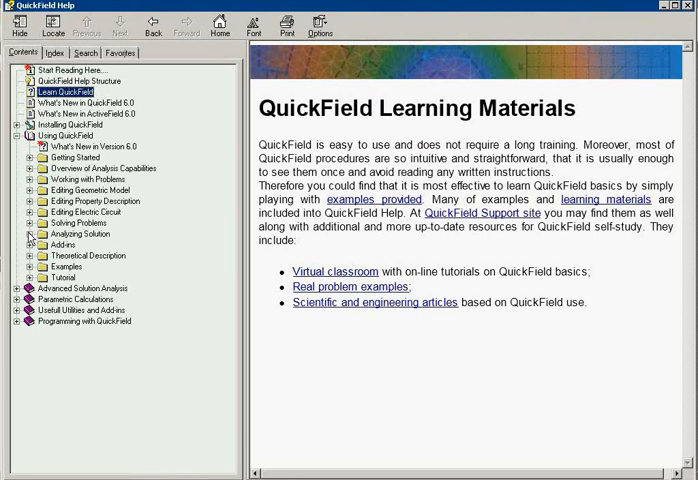
{"action": "left_click", "coordinate": [18, 256]}
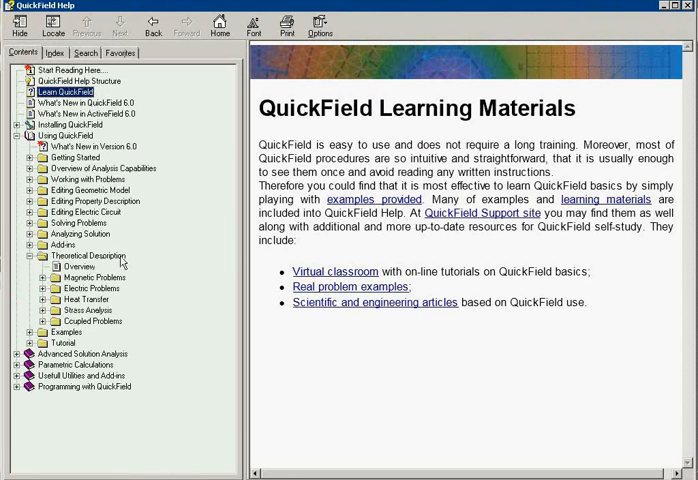
{"action": "left_click", "coordinate": [46, 310]}
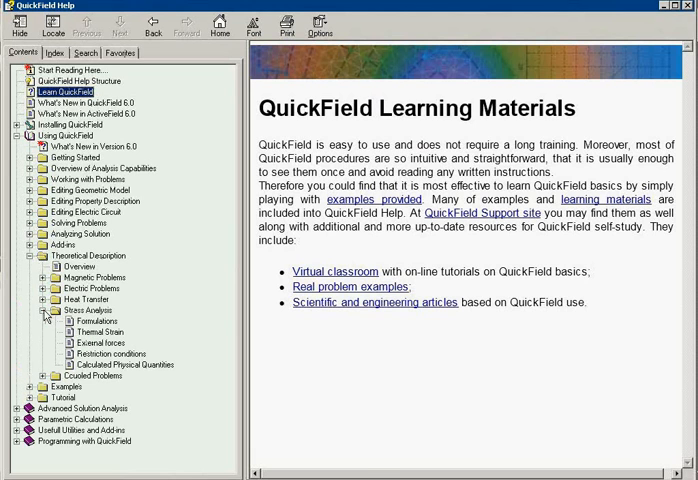
{"action": "left_click", "coordinate": [98, 320]}
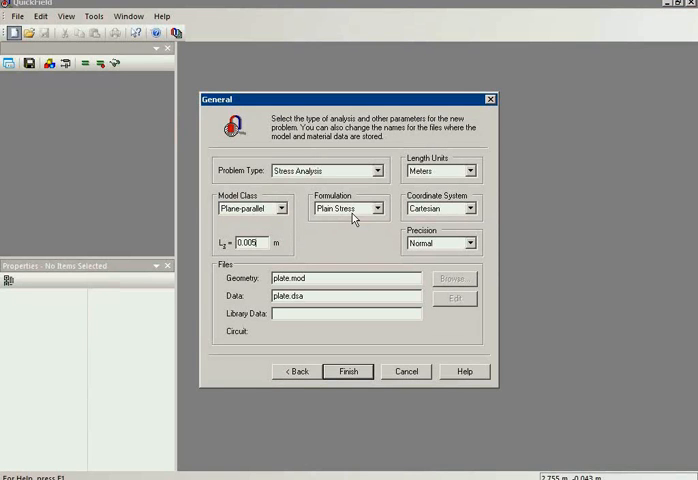
Step: Finish the General dialog so the plate problem and its geometry model plate.mod are created
{"action": "left_click", "coordinate": [348, 371]}
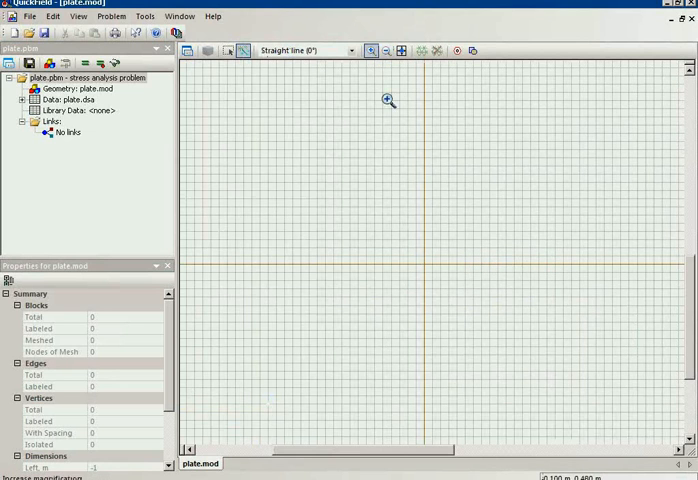
Step: Zoom in and draw the closed rectangular plate outline centred on the origin
{"action": "left_click", "coordinate": [231, 50]}
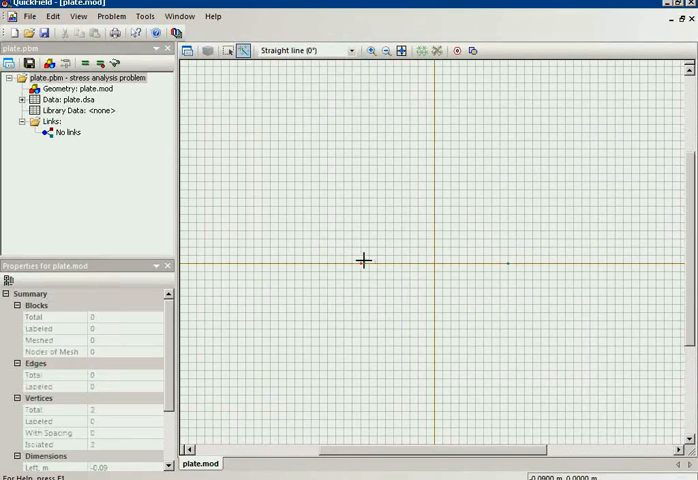
{"action": "mouse_move", "coordinate": [509, 147]}
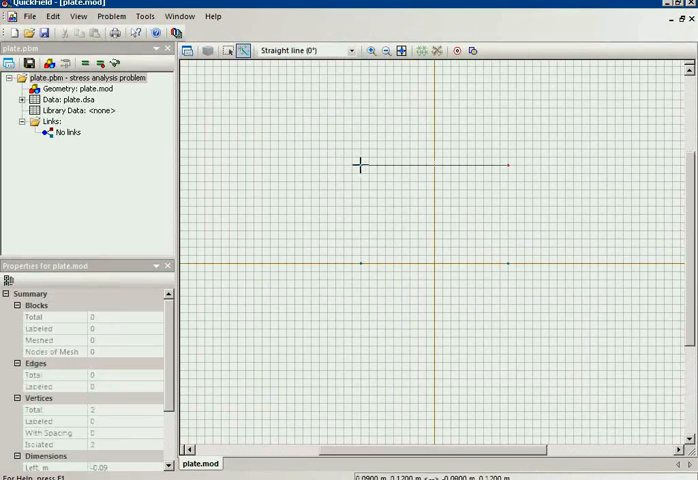
{"action": "left_click_drag", "start_coordinate": [360, 164], "coordinate": [360, 364]}
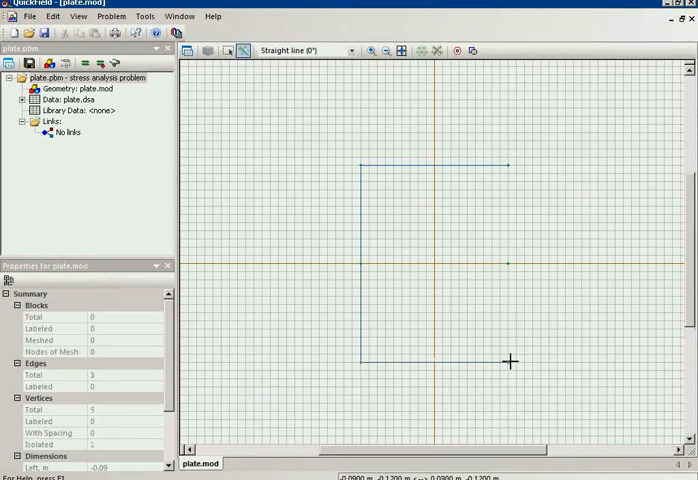
{"action": "left_click", "coordinate": [512, 362]}
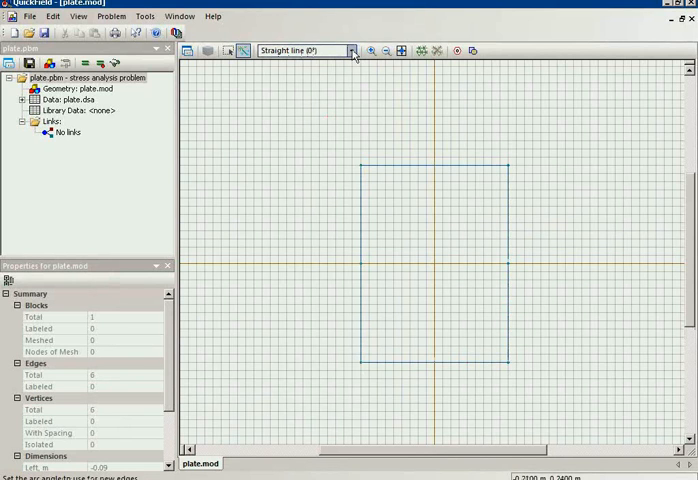
Step: Switch new edges to half arcs (180°) and draw the circular hole as two semicircles around the origin
{"action": "left_click", "coordinate": [350, 50]}
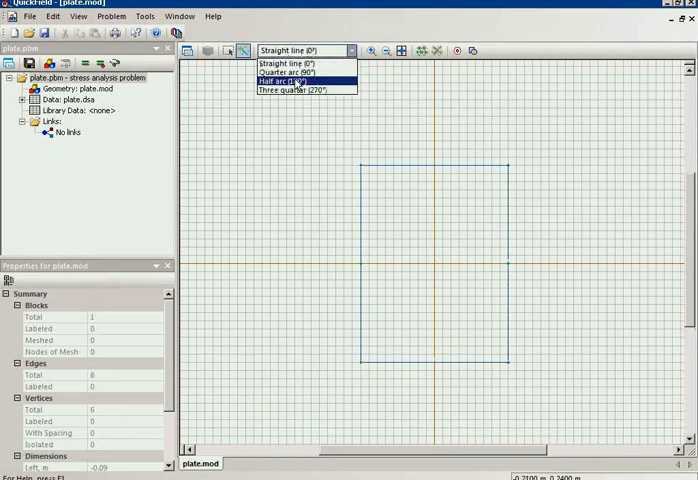
{"action": "left_click", "coordinate": [289, 80]}
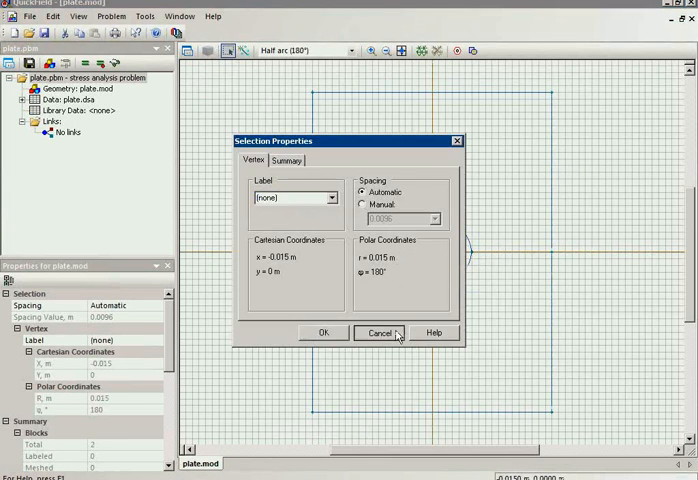
{"action": "left_click", "coordinate": [381, 333]}
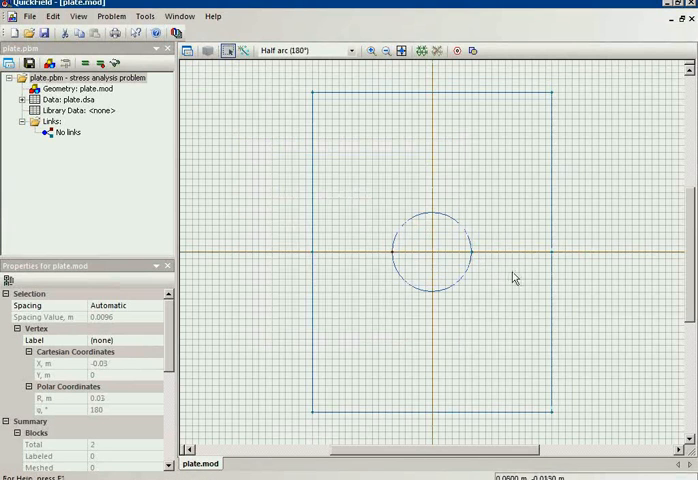
{"action": "mouse_move", "coordinate": [437, 217]}
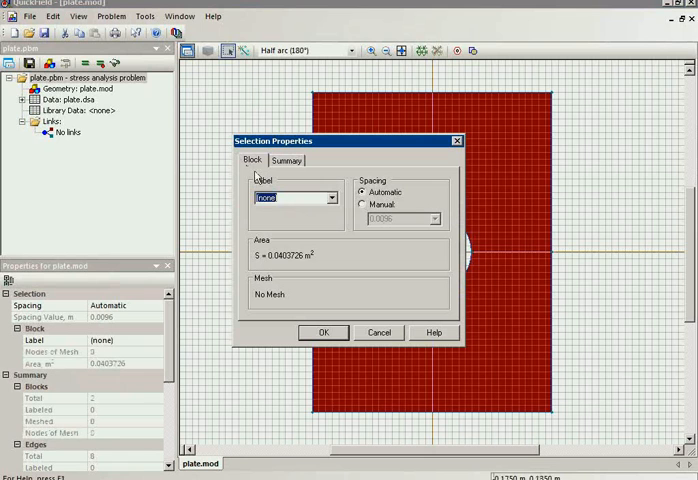
Step: Label the block 'plate', the lower edge 'bottom' and the upper edge 'top'
{"action": "type", "text": "plate"}
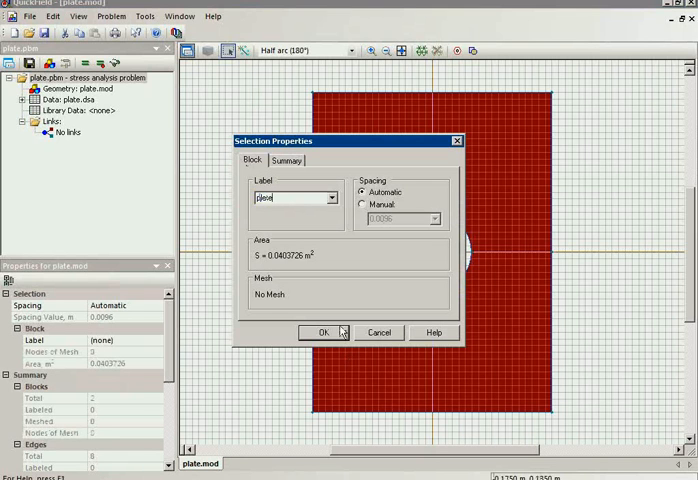
{"action": "left_click", "coordinate": [323, 332]}
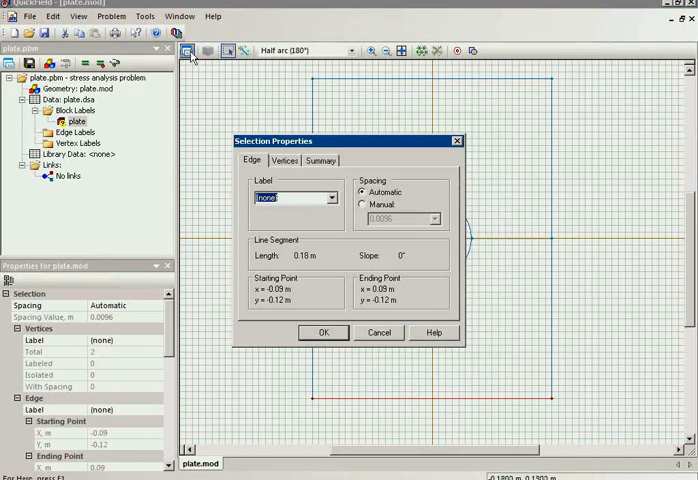
{"action": "type", "text": "bottom"}
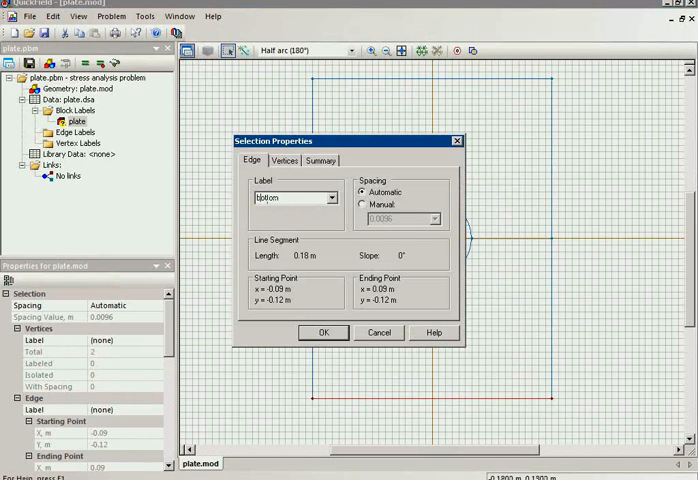
{"action": "left_click", "coordinate": [320, 332]}
{"action": "type", "text": "top"}
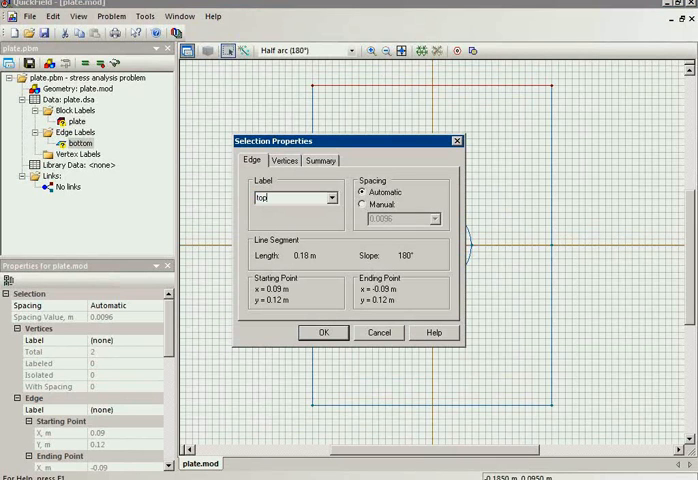
{"action": "left_click", "coordinate": [322, 332]}
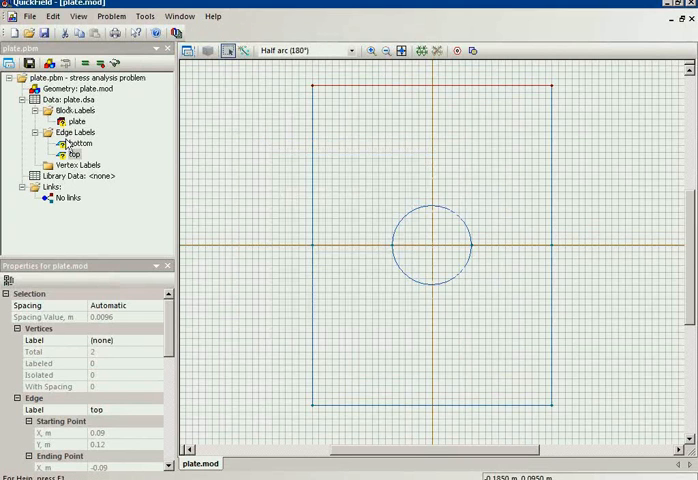
{"action": "double_click", "coordinate": [74, 120]}
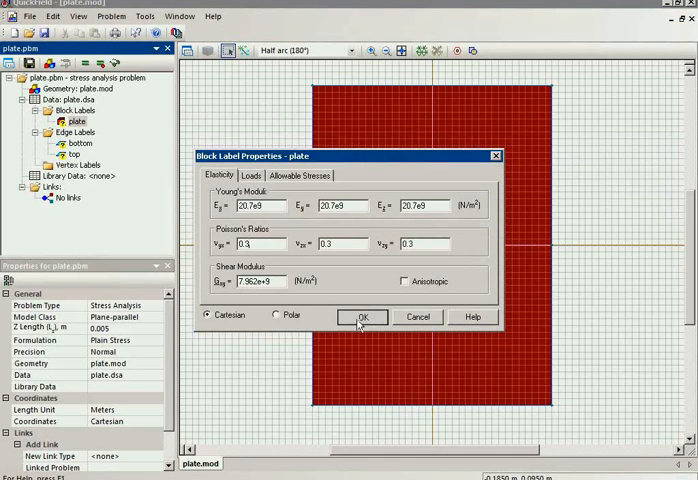
Step: Confirm the plate's Young's modulus 20.7e9 N/m² and Poisson's ratio 0.3, then select the 'bottom' label
{"action": "left_click", "coordinate": [363, 317]}
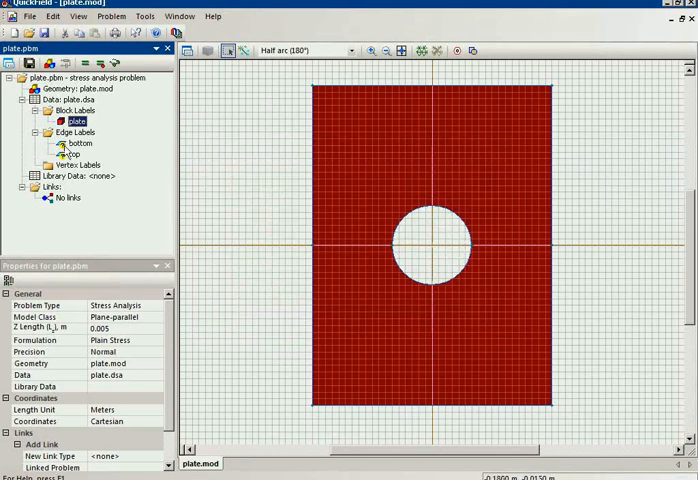
{"action": "left_click", "coordinate": [77, 143]}
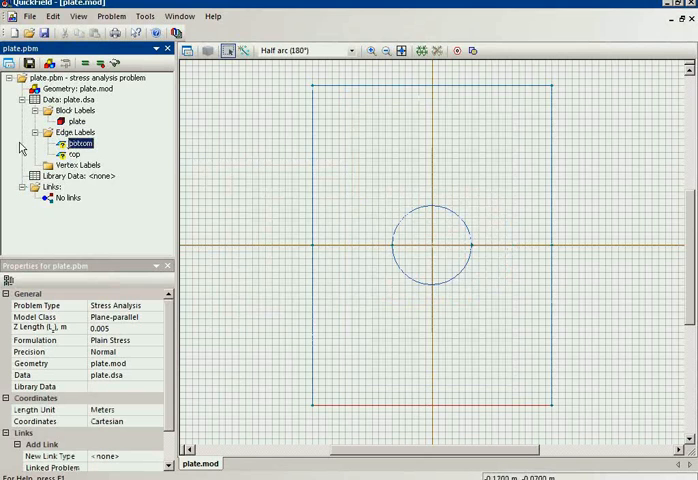
Step: Give the 'bottom' edge a prescribed zero Y displacement
{"action": "double_click", "coordinate": [75, 143]}
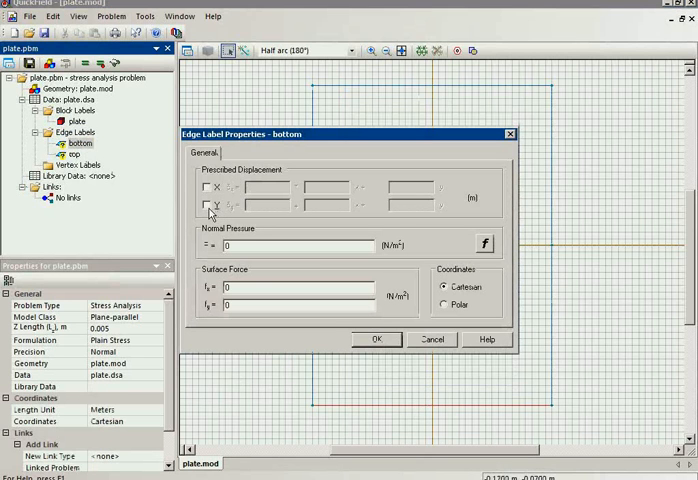
{"action": "left_click", "coordinate": [207, 205]}
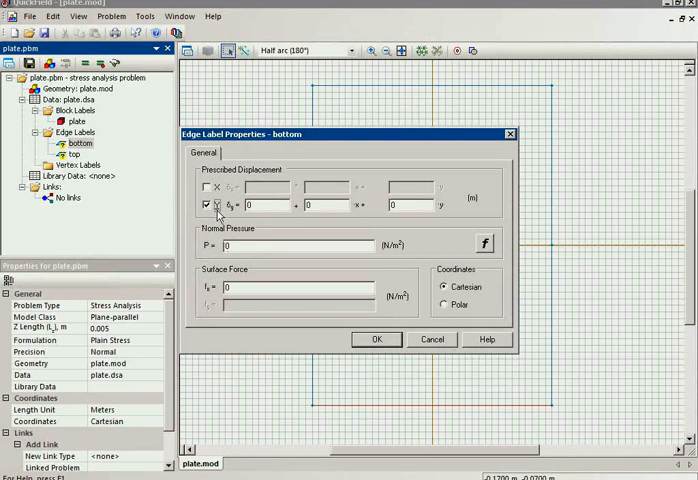
{"action": "mouse_move", "coordinate": [378, 345]}
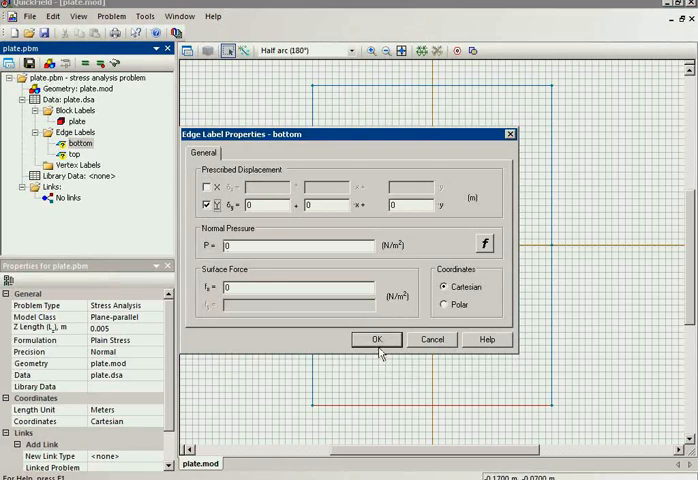
{"action": "left_click", "coordinate": [376, 339]}
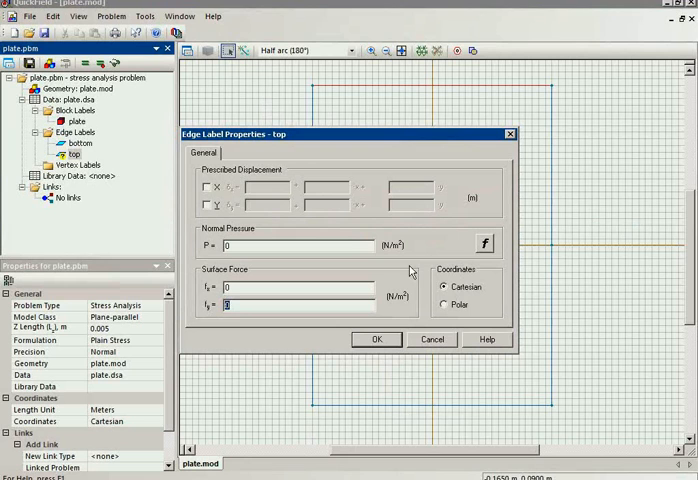
Step: Apply a surface force fy of -40e6 N/m² to the 'top' edge
{"action": "type", "text": "-40e6"}
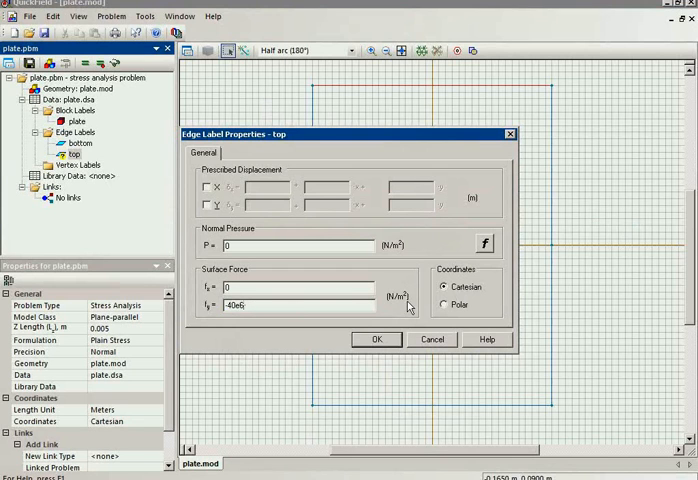
{"action": "mouse_move", "coordinate": [397, 330]}
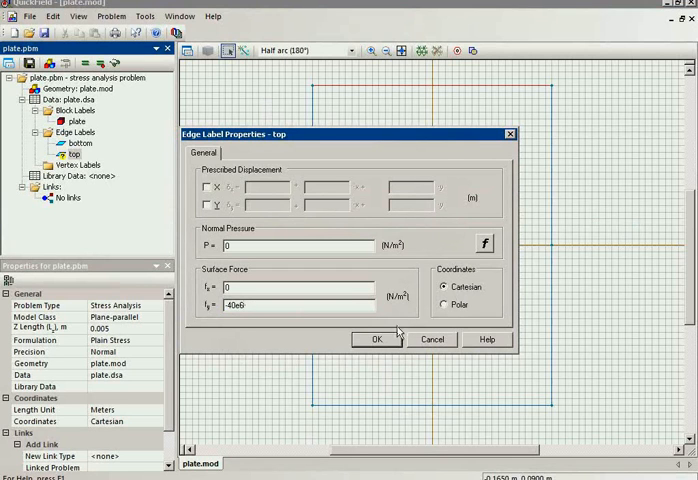
{"action": "left_click", "coordinate": [376, 339]}
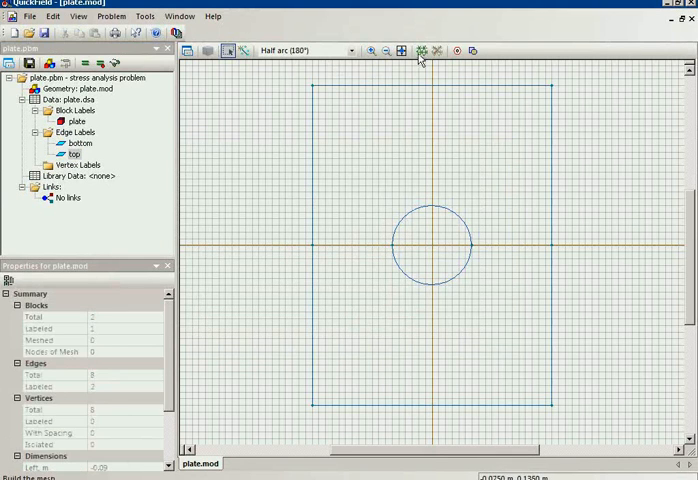
Step: Build the mesh and dismiss the 'Not enough boundary conditions' warning
{"action": "left_click", "coordinate": [421, 52]}
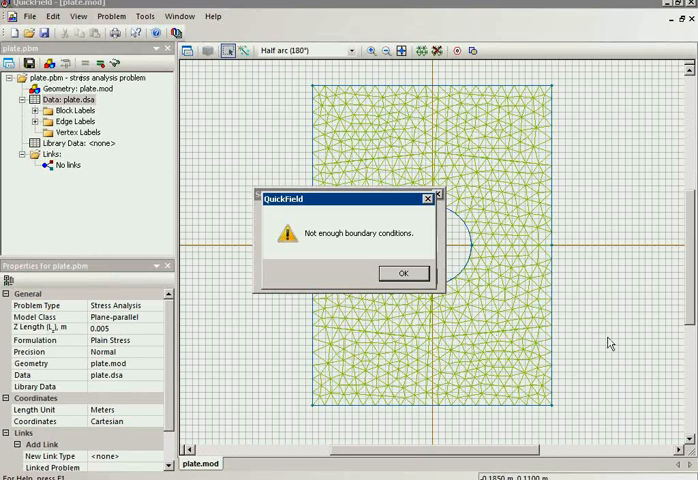
{"action": "mouse_move", "coordinate": [288, 358]}
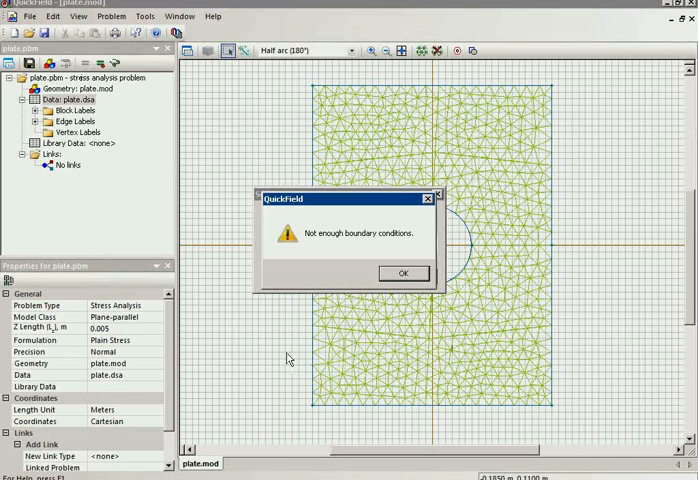
{"action": "mouse_move", "coordinate": [594, 402]}
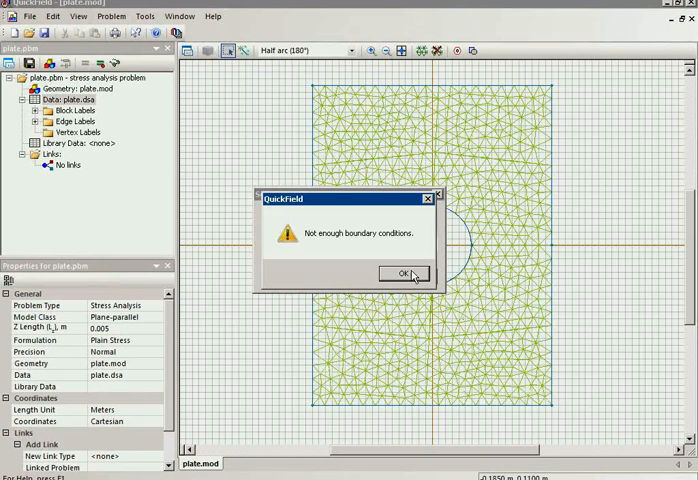
{"action": "left_click", "coordinate": [402, 274]}
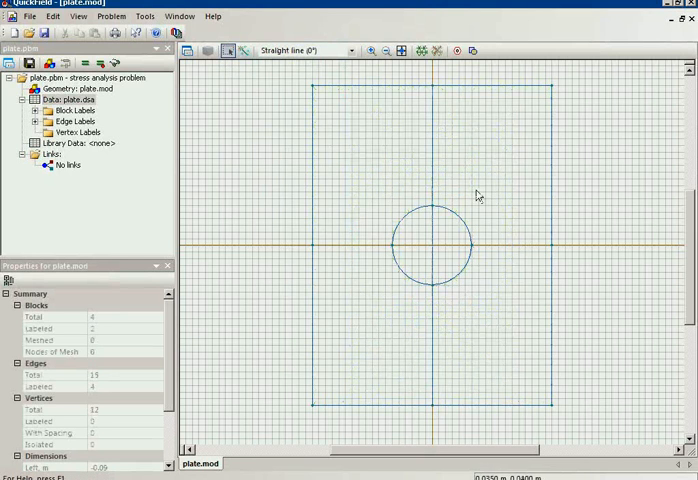
Step: Label the vertical centreline edges 'symmetry' via Selection Properties
{"action": "left_click_drag", "start_coordinate": [431, 80], "coordinate": [436, 415]}
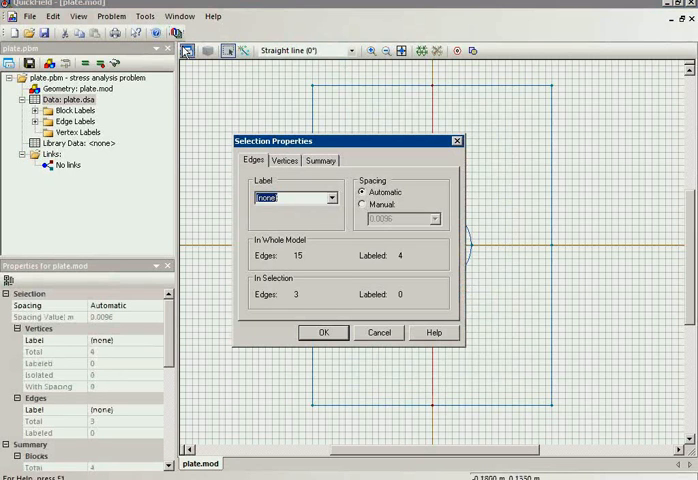
{"action": "type", "text": "symmetry"}
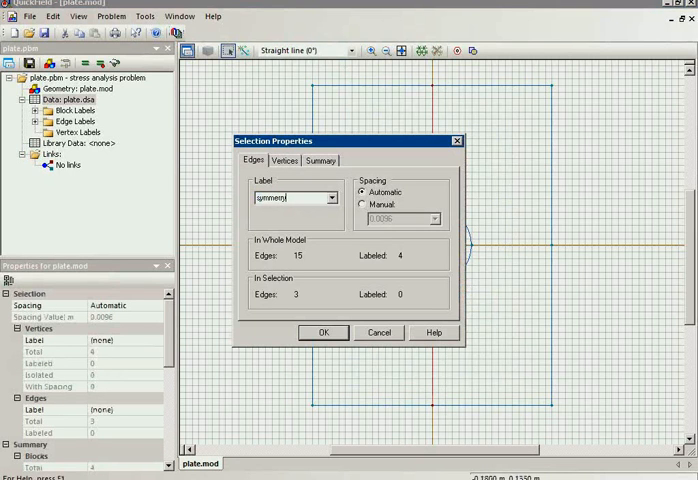
{"action": "left_click", "coordinate": [322, 332]}
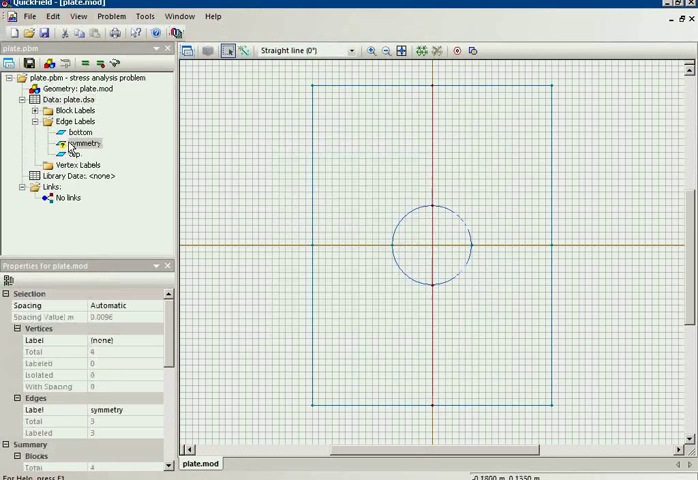
Step: Fix the 'symmetry' edges against X displacement in their boundary condition
{"action": "double_click", "coordinate": [77, 143]}
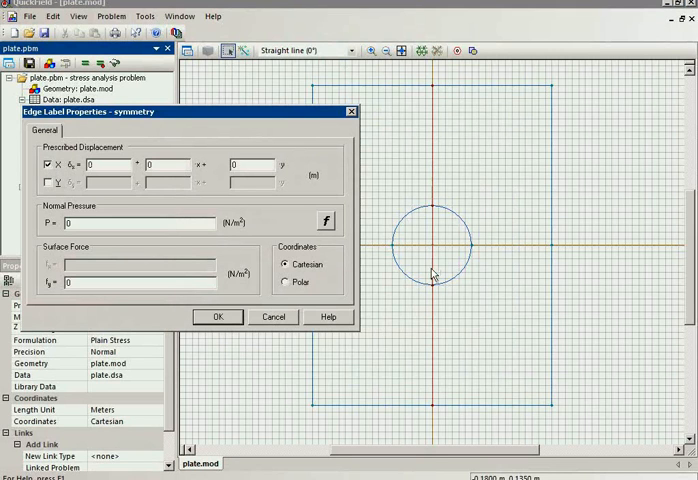
{"action": "mouse_move", "coordinate": [430, 108]}
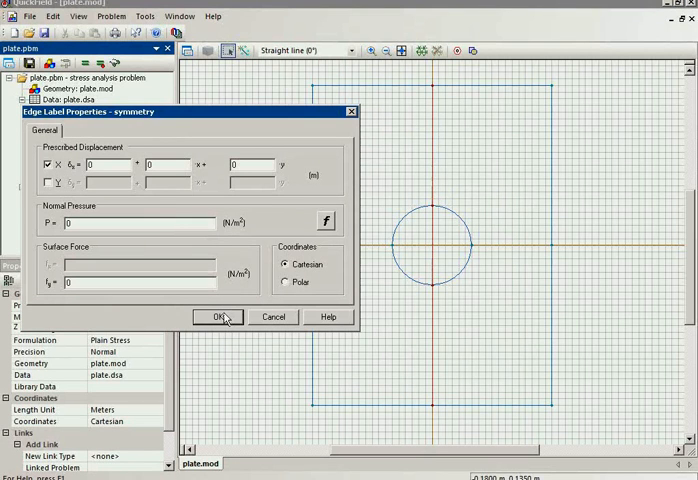
{"action": "left_click", "coordinate": [219, 317]}
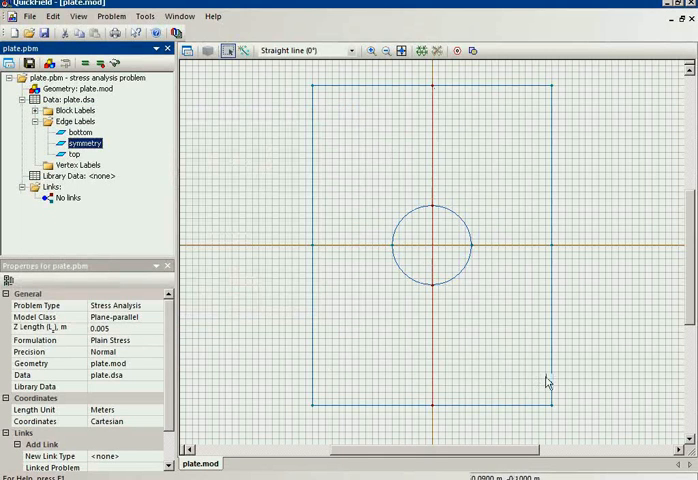
Step: Solve the plate problem, saving the modified files, and view the von Mises results
{"action": "left_click", "coordinate": [76, 131]}
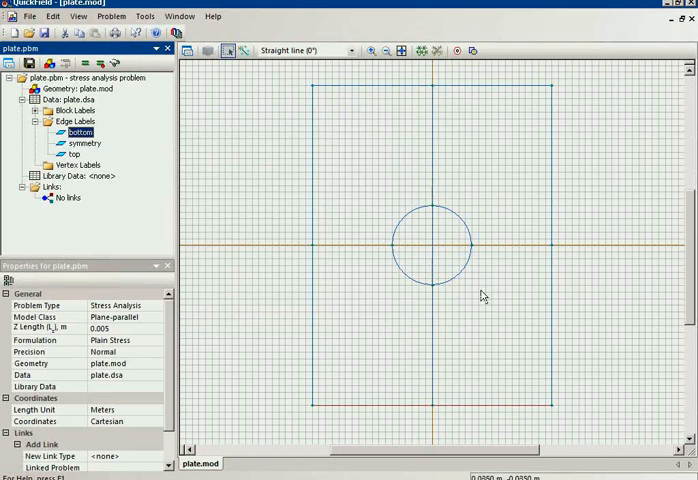
{"action": "left_click", "coordinate": [426, 50]}
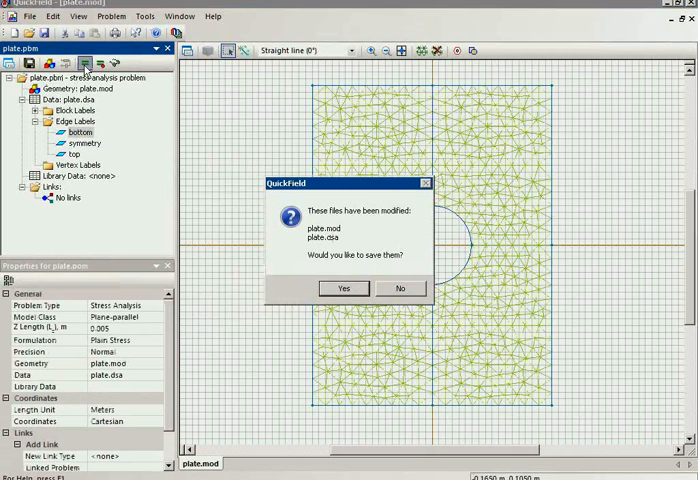
{"action": "left_click", "coordinate": [343, 288]}
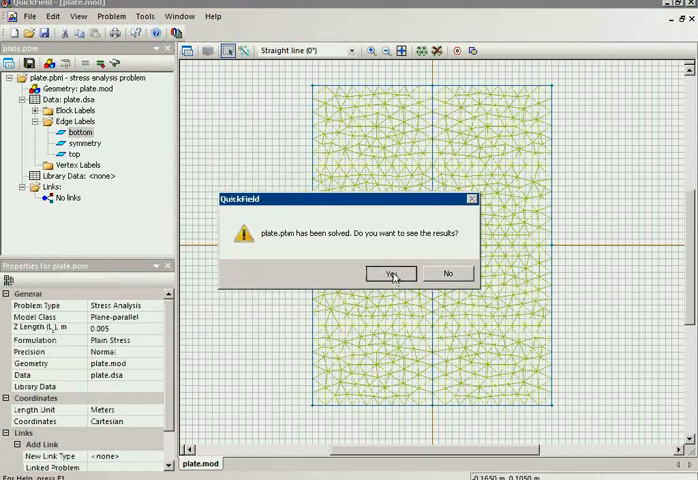
{"action": "left_click", "coordinate": [390, 273]}
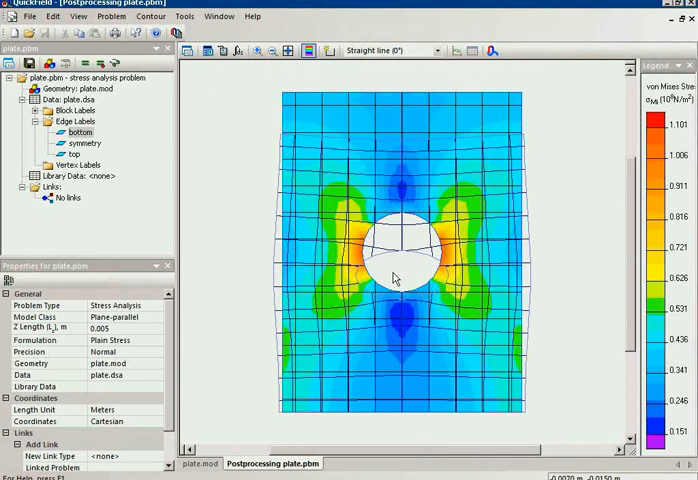
{"action": "mouse_move", "coordinate": [393, 267]}
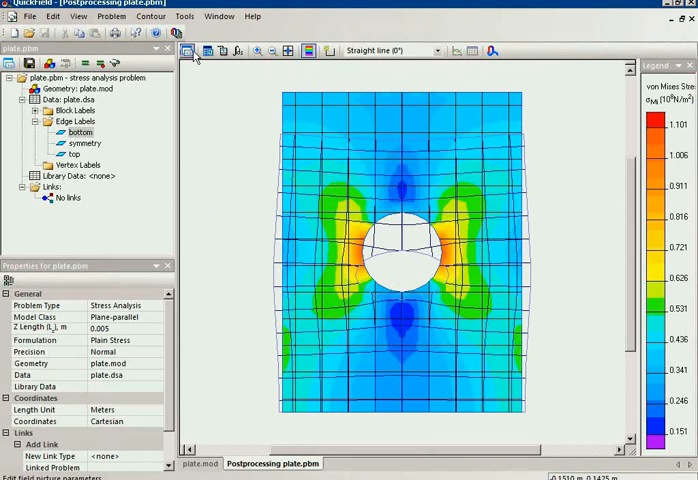
Step: Switch the color map to Displacement with deformed shape scale 1
{"action": "left_click", "coordinate": [196, 50]}
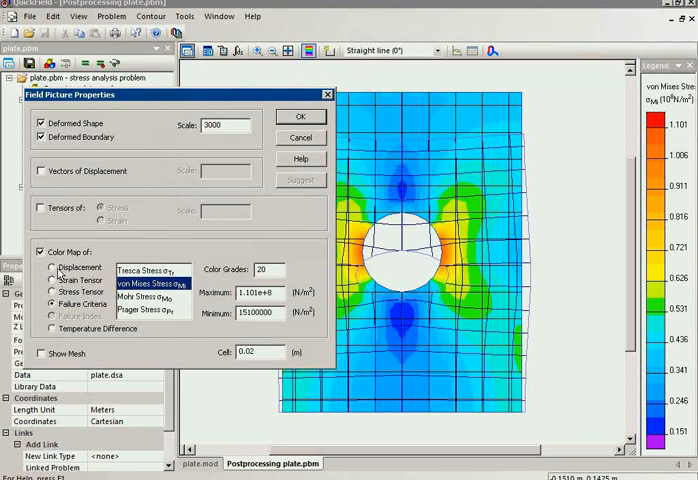
{"action": "left_click", "coordinate": [53, 268]}
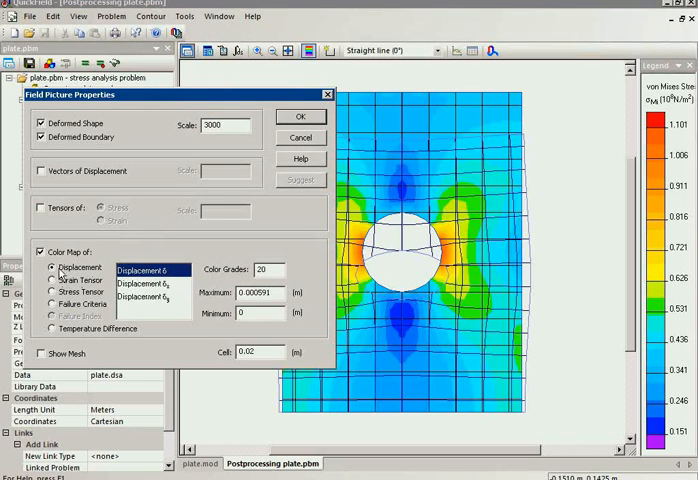
{"action": "left_click", "coordinate": [148, 270]}
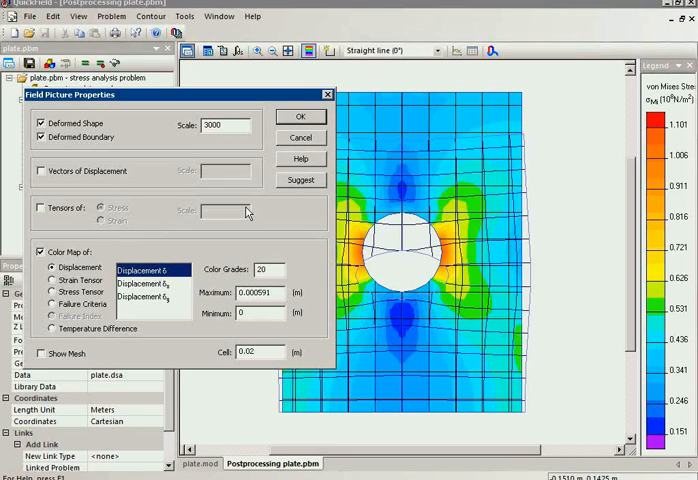
{"action": "mouse_move", "coordinate": [240, 247]}
{"action": "type", "text": "1"}
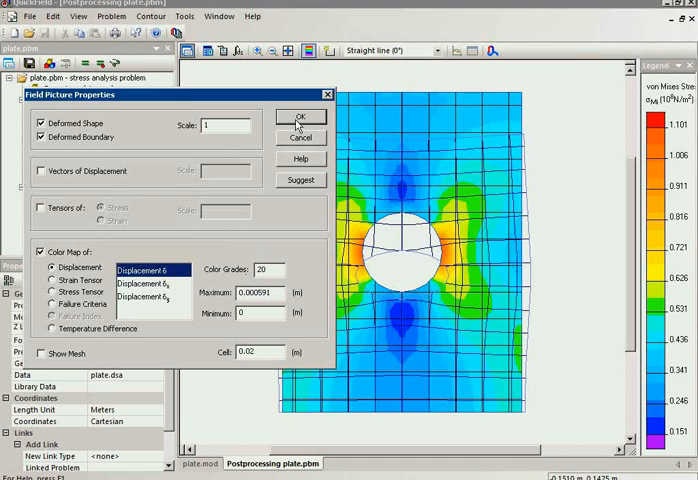
{"action": "left_click", "coordinate": [298, 116]}
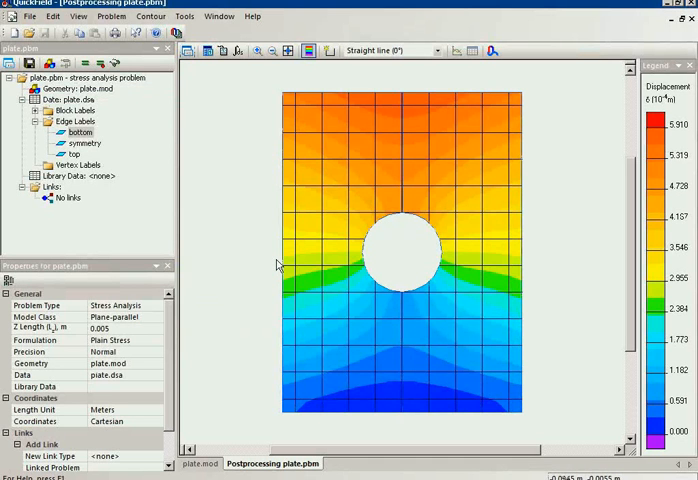
{"action": "mouse_move", "coordinate": [291, 92]}
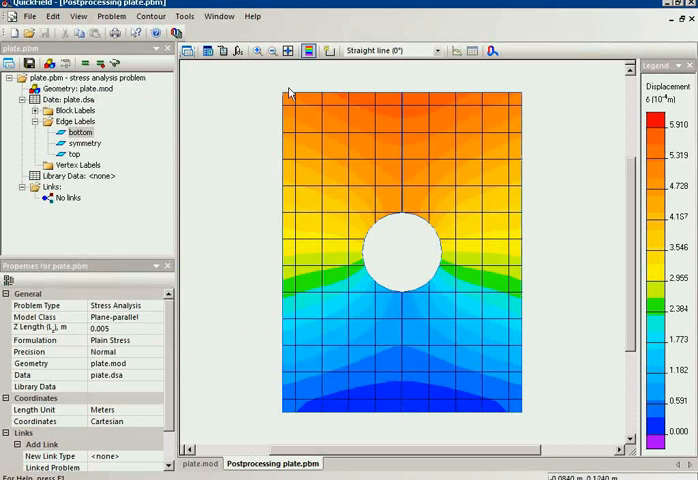
{"action": "mouse_move", "coordinate": [553, 81]}
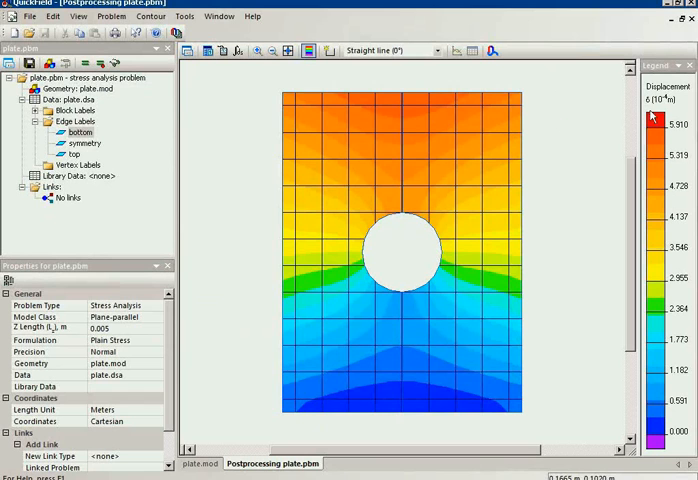
{"action": "mouse_move", "coordinate": [656, 143]}
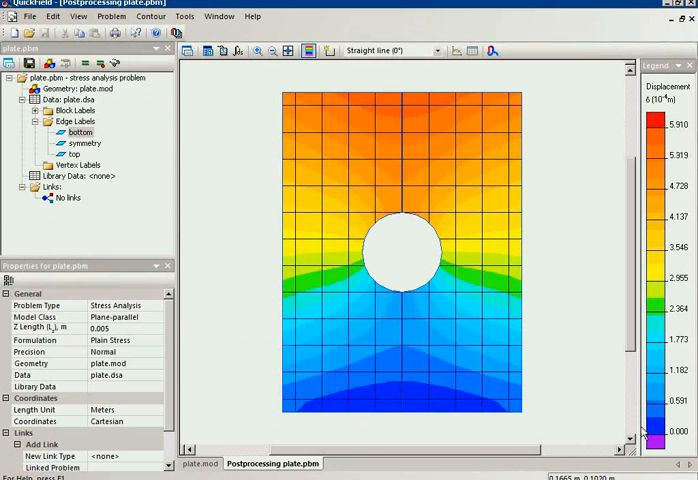
{"action": "mouse_move", "coordinate": [295, 270]}
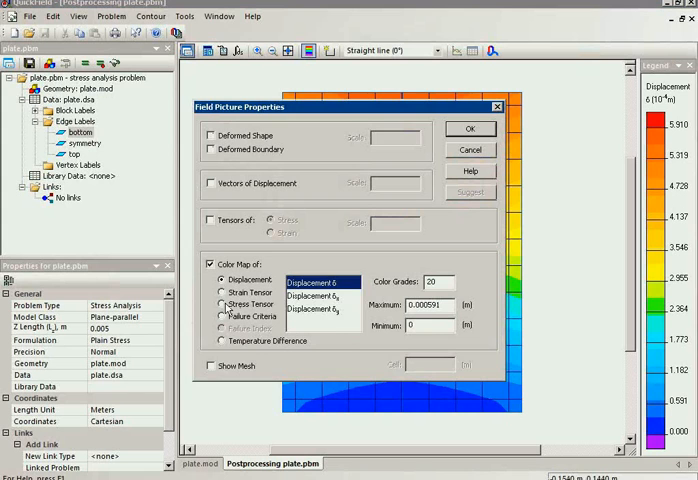
Step: Switch the color map to Stress Tensor showing principal stress σ1
{"action": "left_click", "coordinate": [221, 304]}
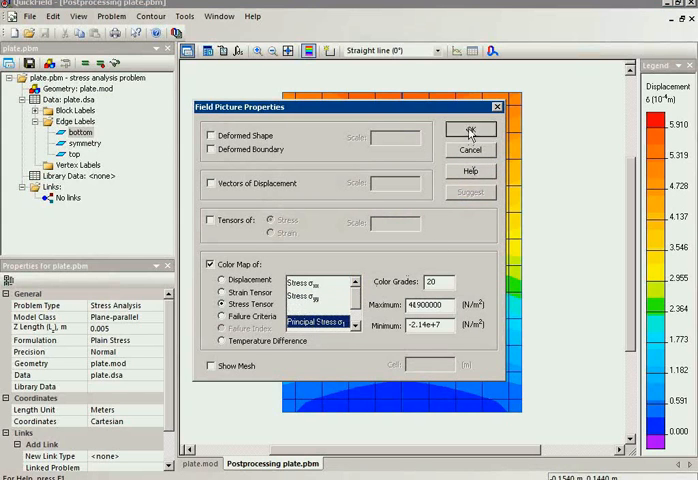
{"action": "left_click", "coordinate": [471, 130]}
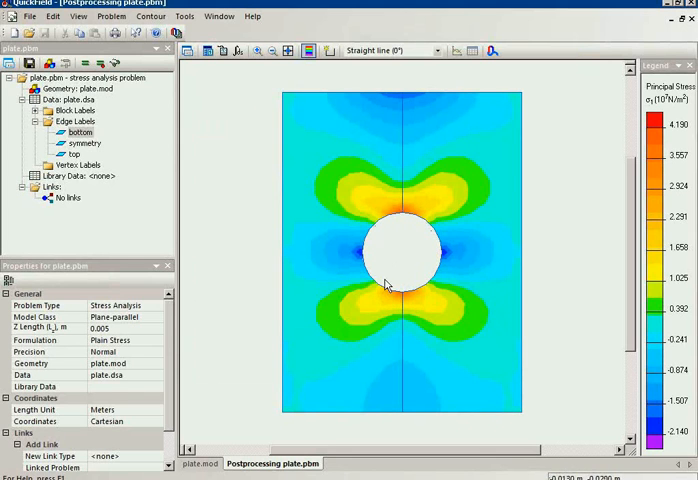
{"action": "mouse_move", "coordinate": [392, 215]}
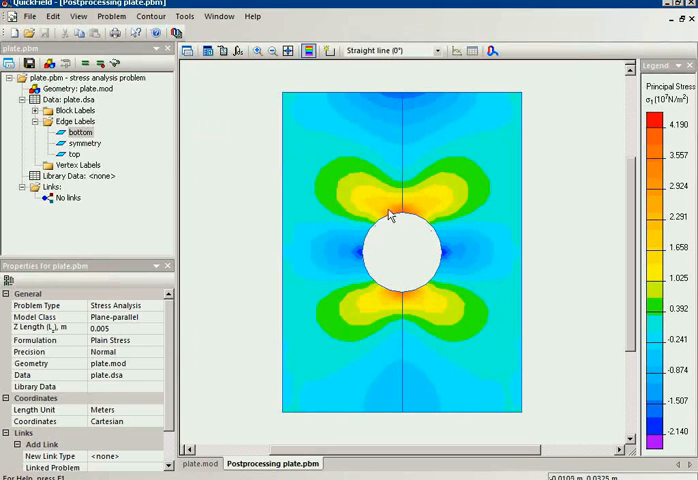
{"action": "mouse_move", "coordinate": [392, 202]}
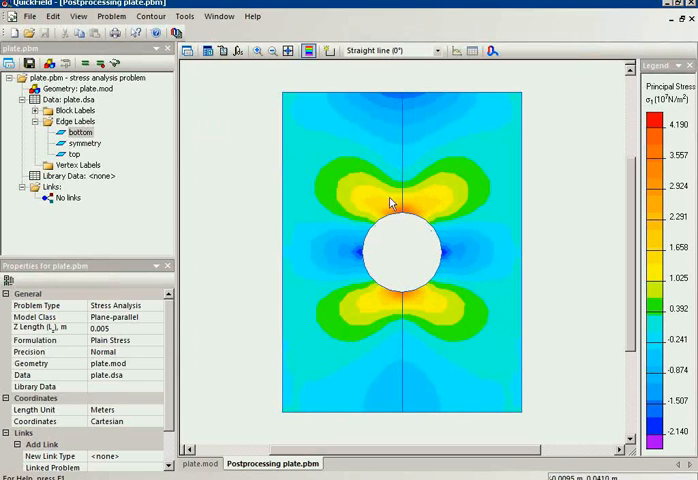
{"action": "mouse_move", "coordinate": [364, 258]}
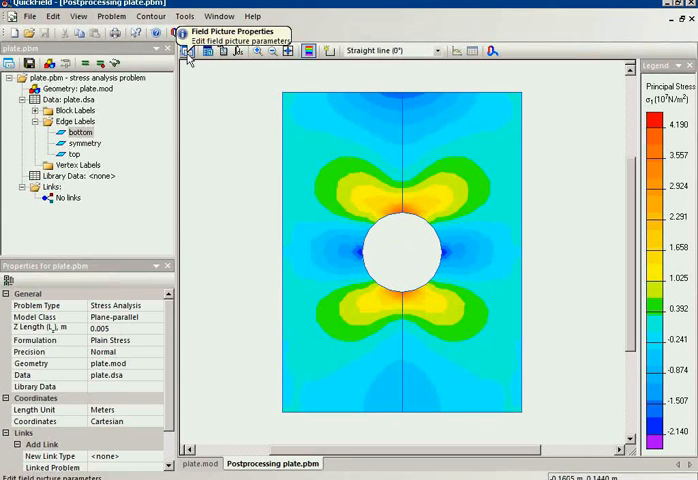
Step: Overlay Tensors of Stress arrows at scale 2.e-8 on the σ1 color map
{"action": "left_click", "coordinate": [185, 53]}
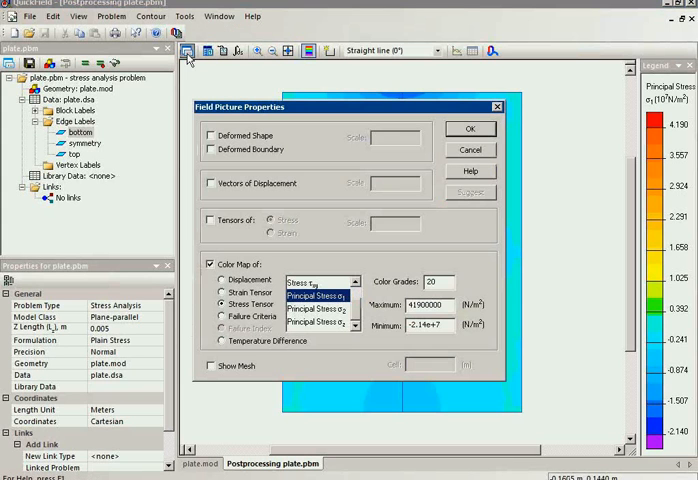
{"action": "left_click", "coordinate": [211, 219]}
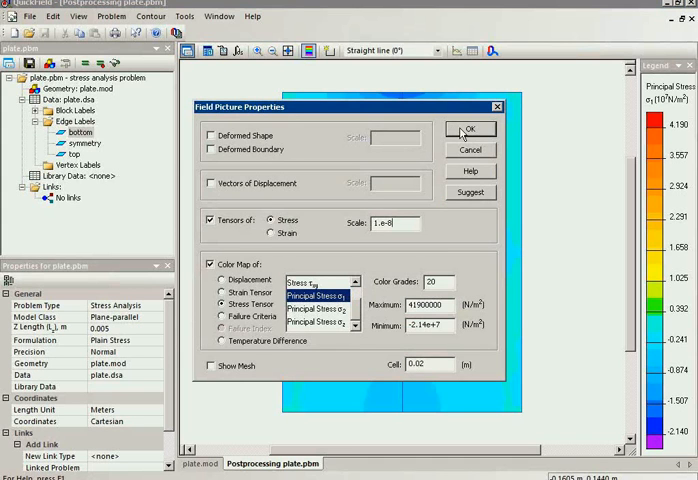
{"action": "left_click", "coordinate": [470, 129]}
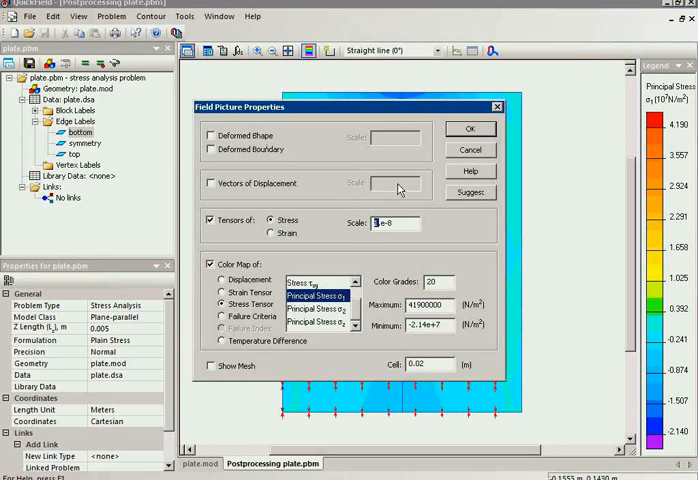
{"action": "left_click", "coordinate": [470, 128]}
{"action": "type", "text": "2."}
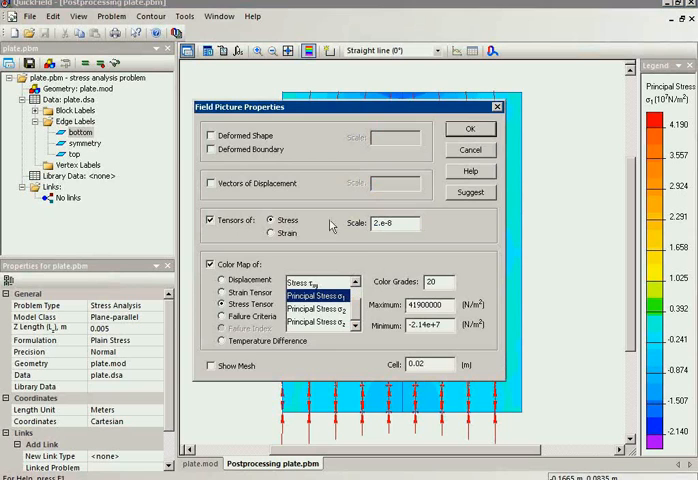
{"action": "left_click", "coordinate": [470, 129]}
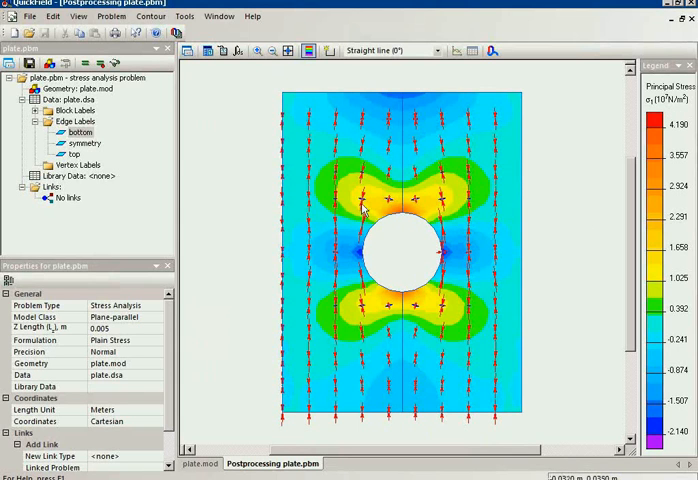
{"action": "mouse_move", "coordinate": [367, 198]}
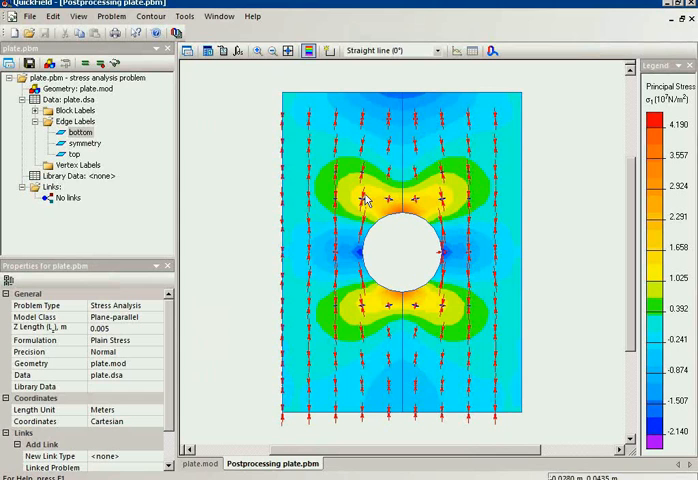
{"action": "mouse_move", "coordinate": [394, 82]}
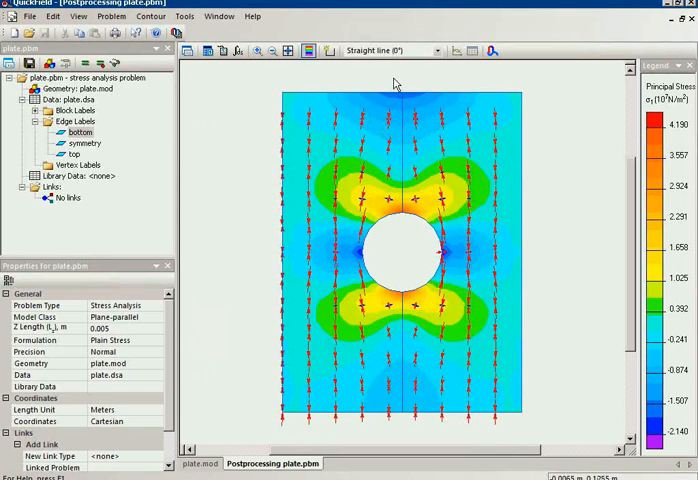
{"action": "mouse_move", "coordinate": [401, 100]}
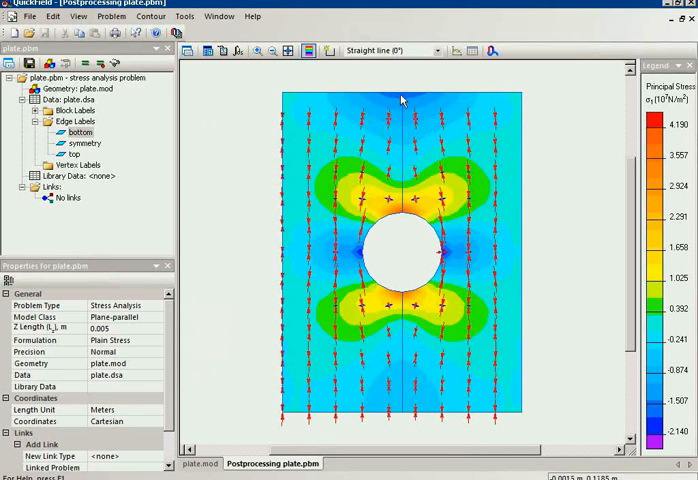
{"action": "mouse_move", "coordinate": [376, 105]}
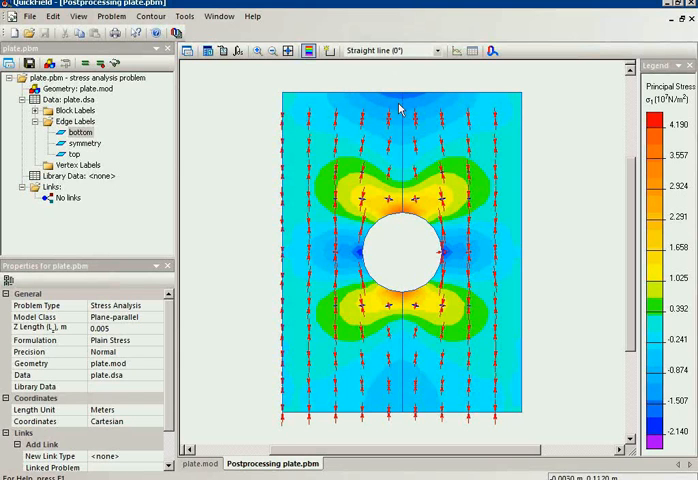
{"action": "mouse_move", "coordinate": [377, 205]}
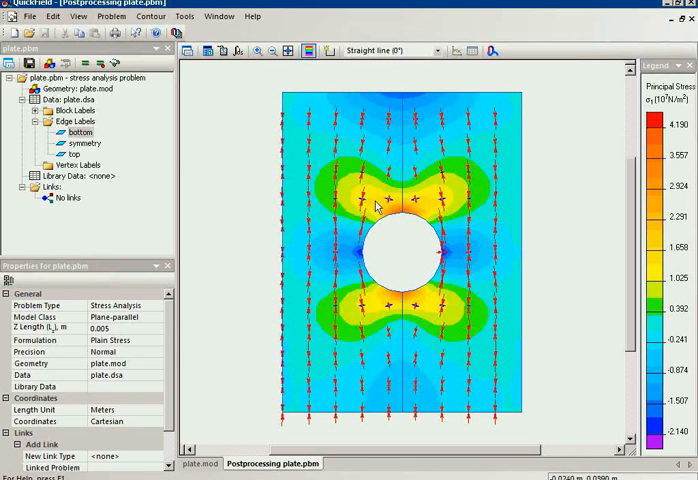